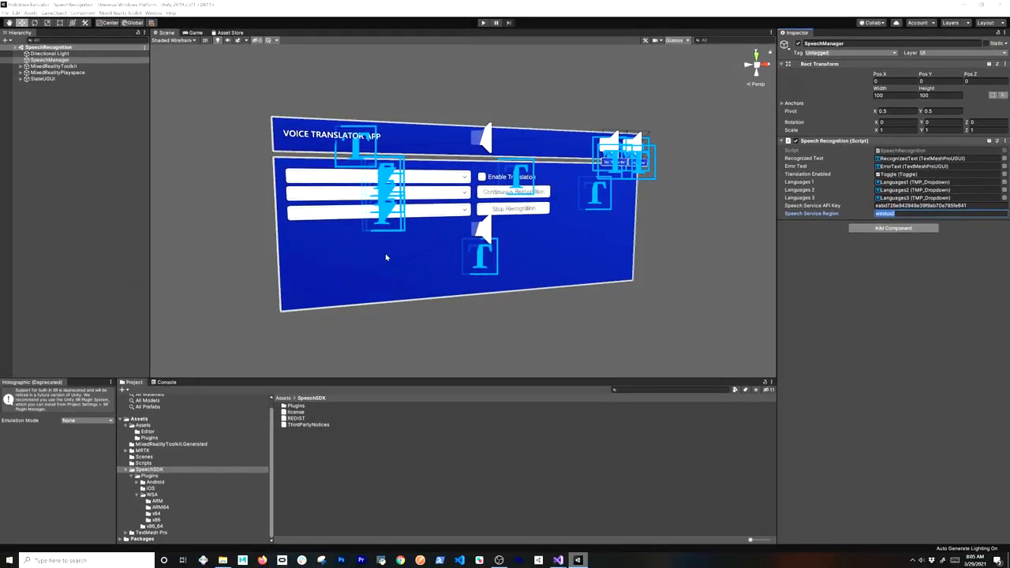
mouse_move(818, 131)
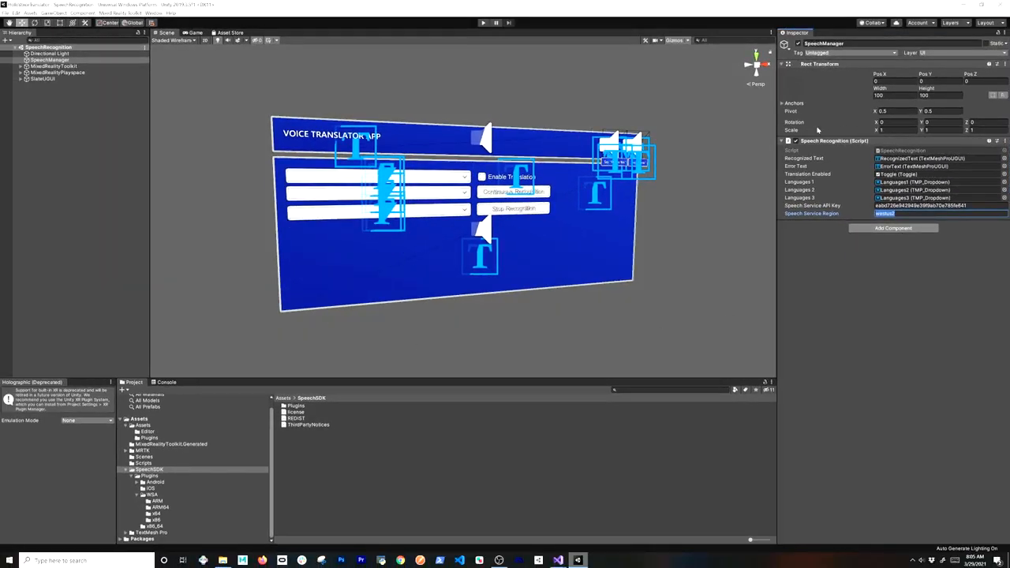
mouse_move(906, 213)
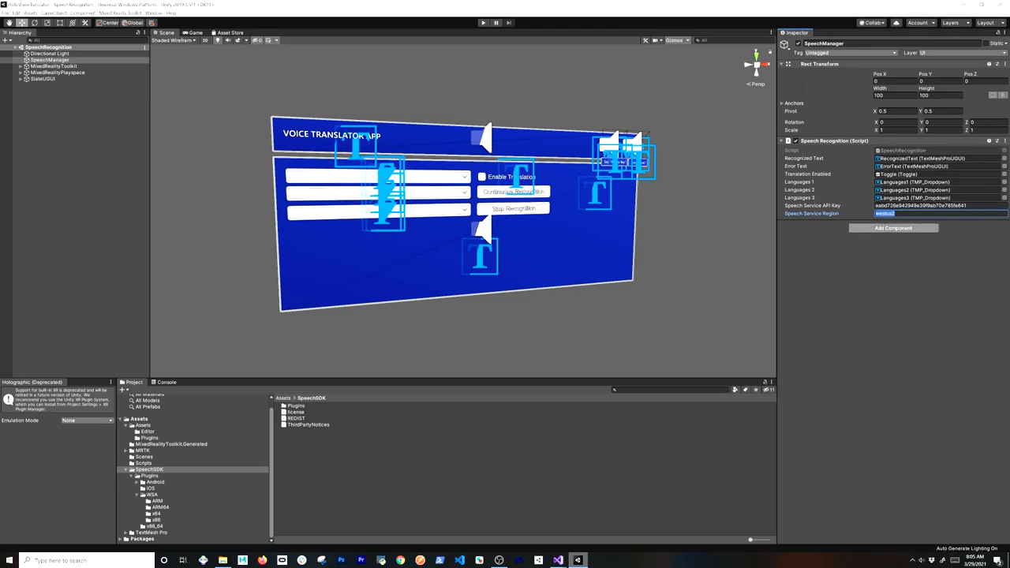
- Switch to the SpeechRecognition.cs script in Visual Studio after entering region westus2
left_click(935, 205)
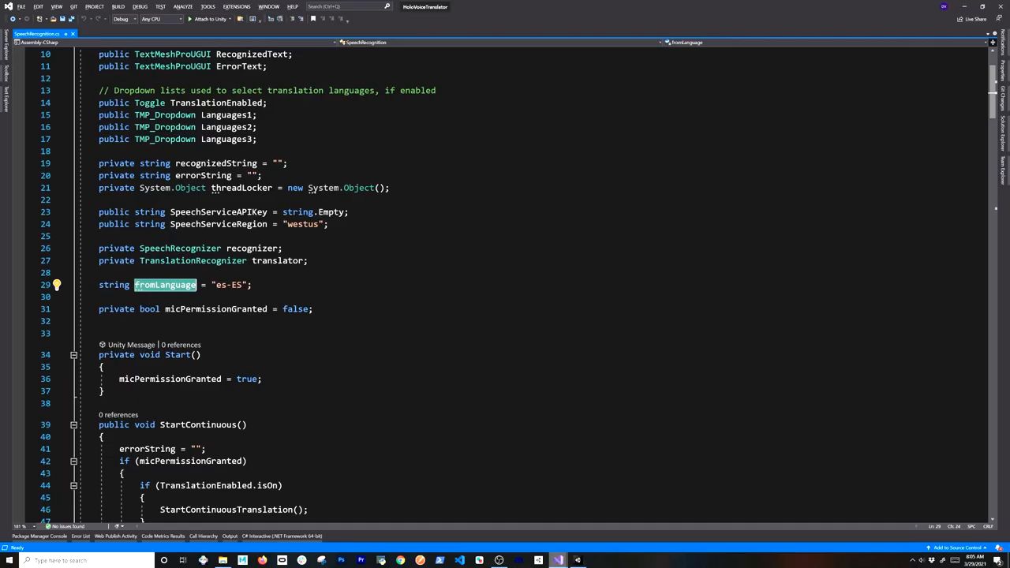
- Trace StartContinuousTranslation through CreateTranslationRecognizer to the RecognizedTranslationHandler method
scroll("down", 3)
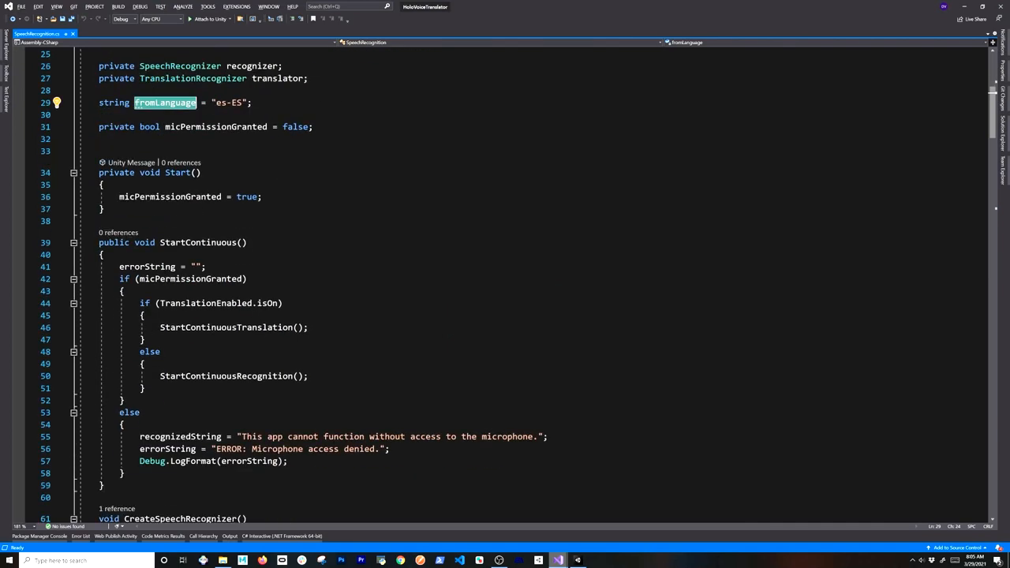
scroll("up", 3)
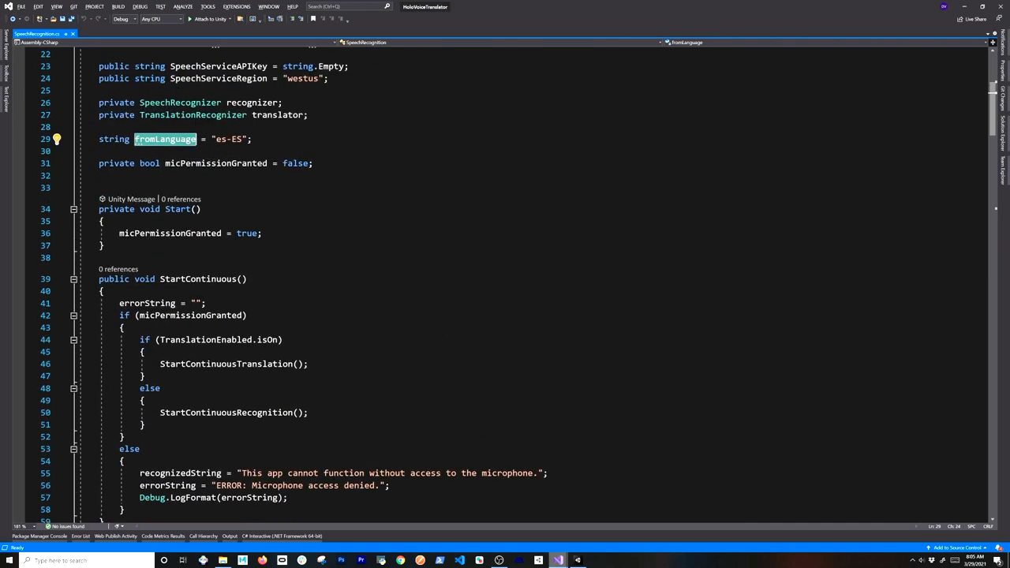
double_click(225, 364)
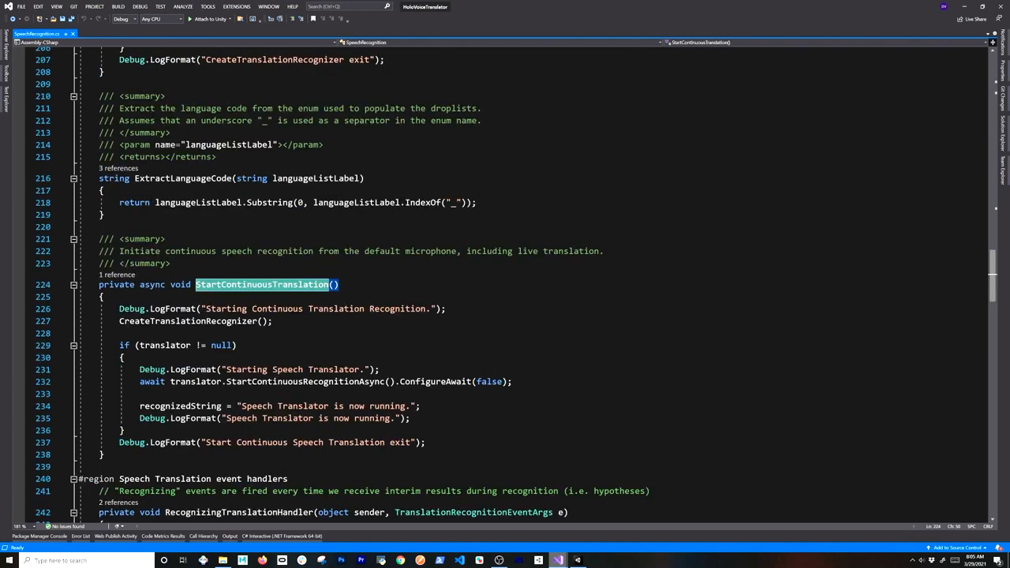
left_click(188, 321)
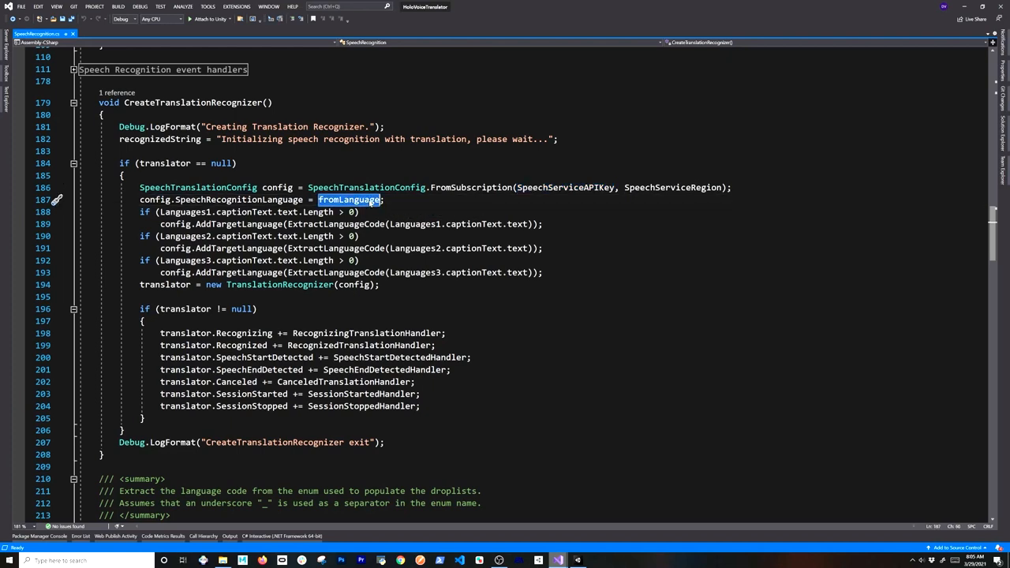
mouse_move(348, 199)
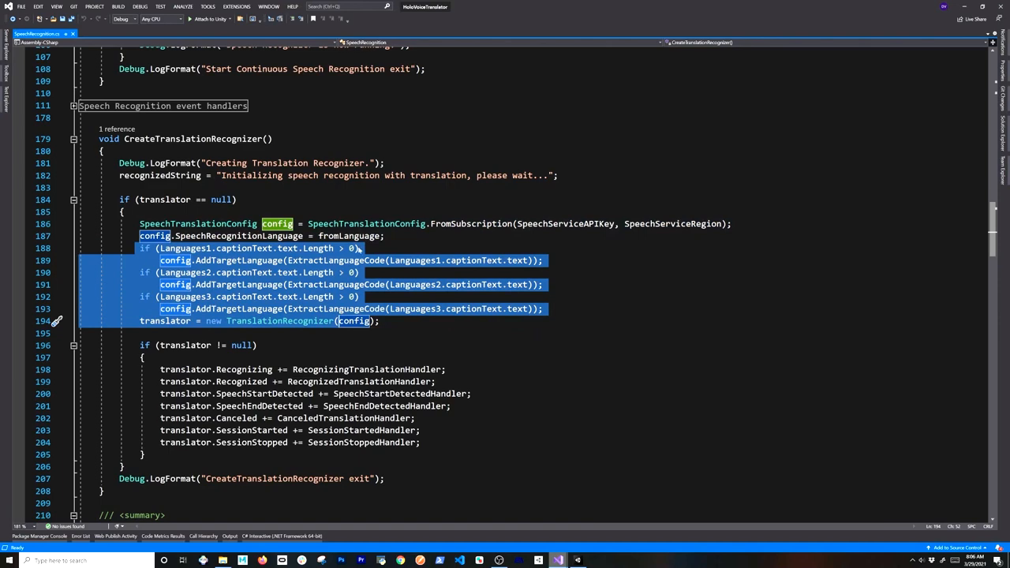
mouse_move(263, 285)
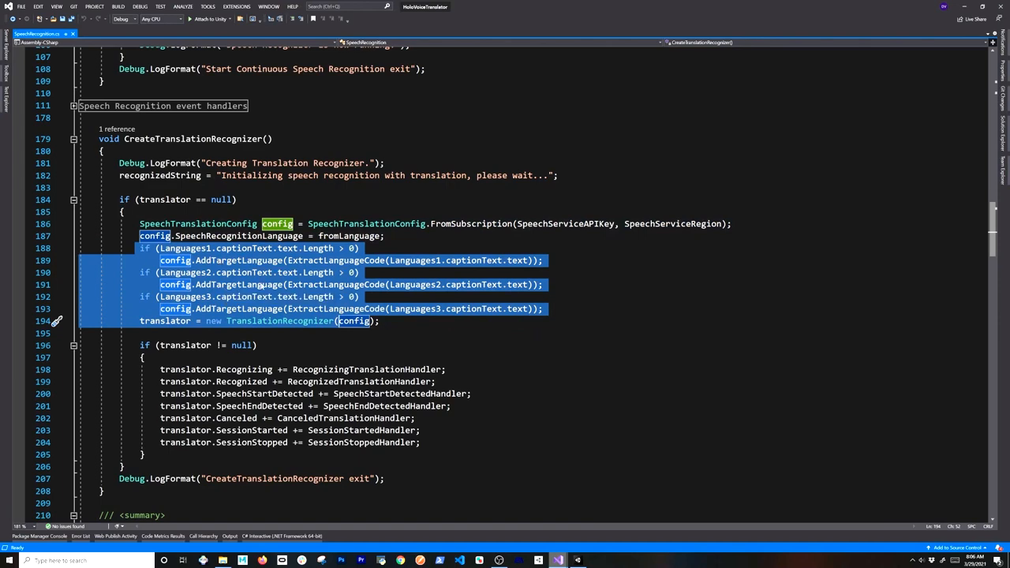
scroll("down", 3)
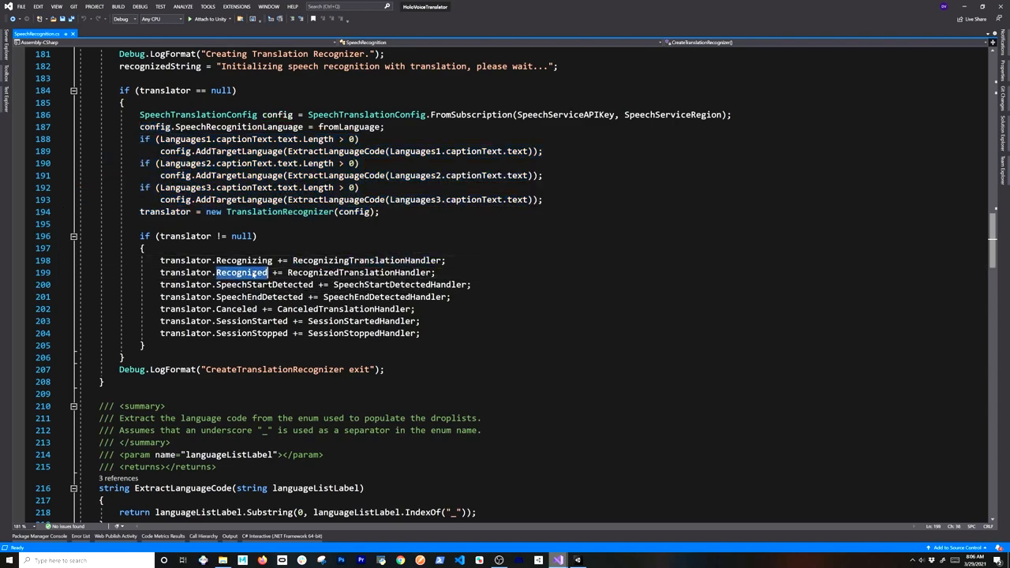
double_click(241, 272)
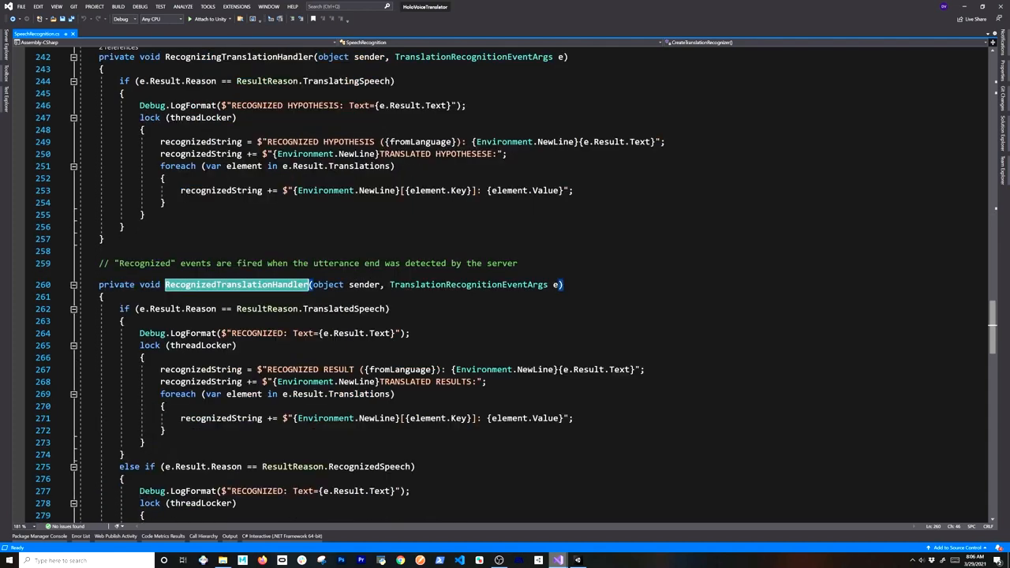
- Select the lock block lines that build the translated result text in RecognizedTranslationHandler
scroll("down", 3)
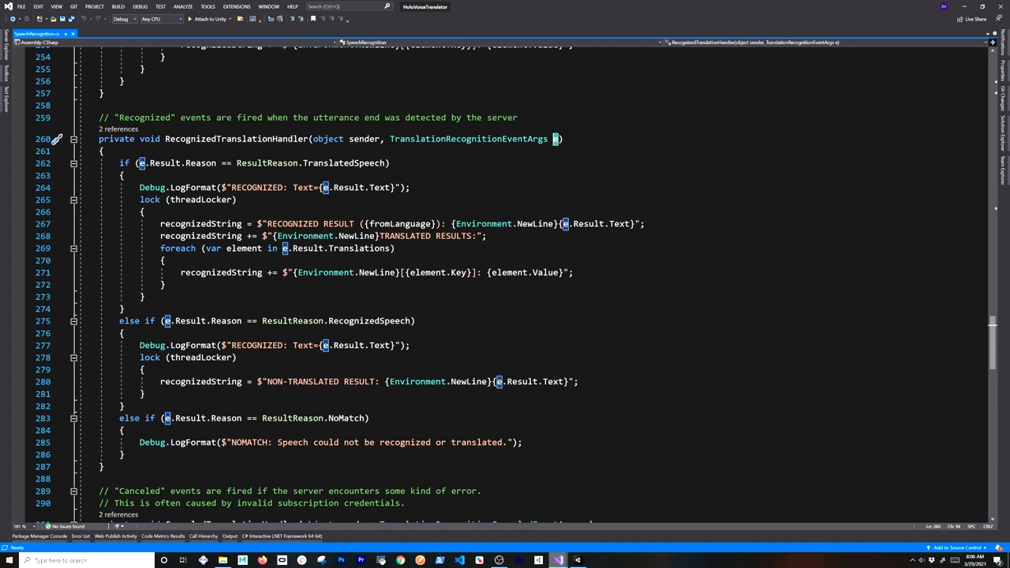
double_click(344, 163)
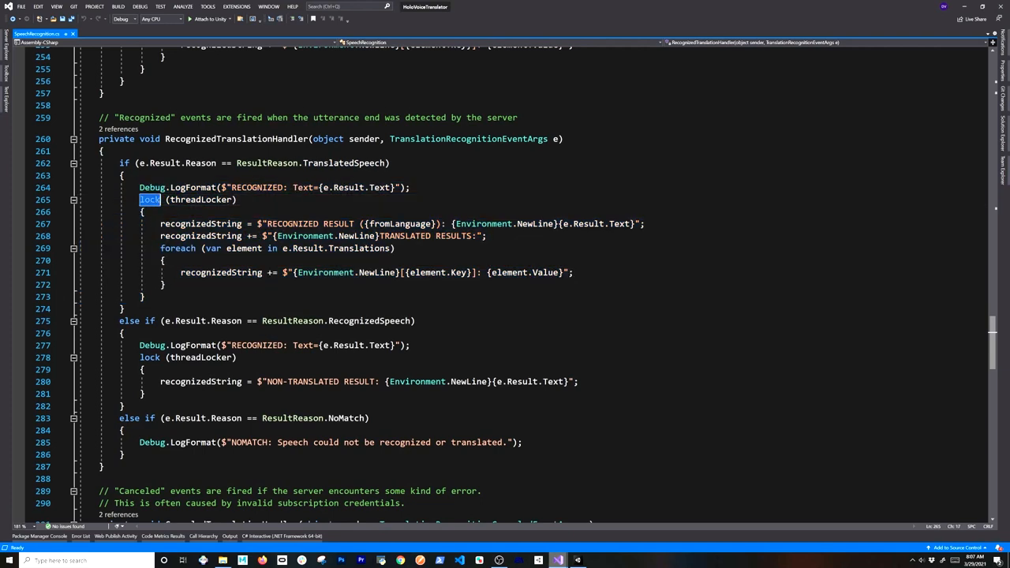
mouse_move(150, 199)
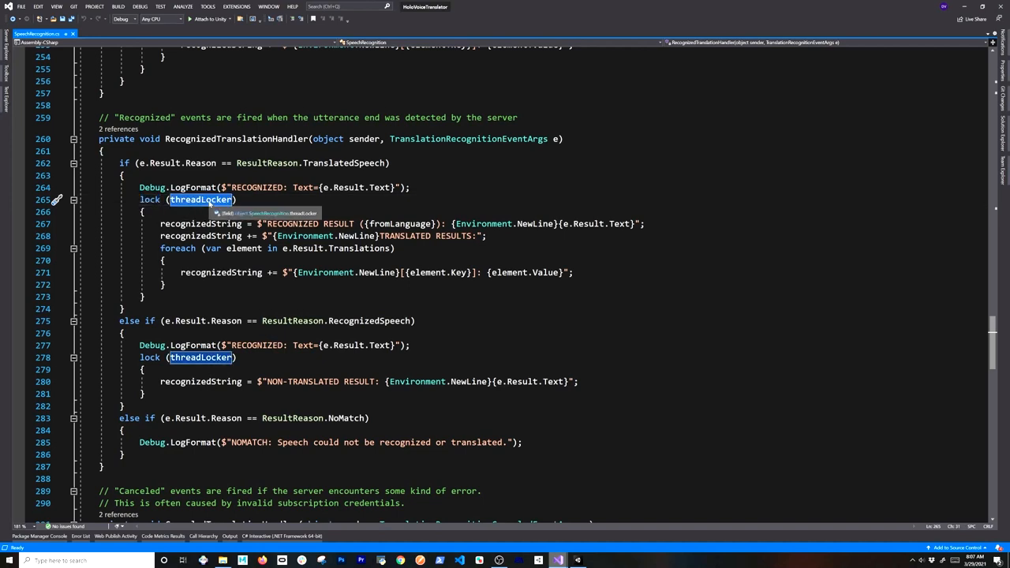
left_click_drag(160, 223, 180, 272)
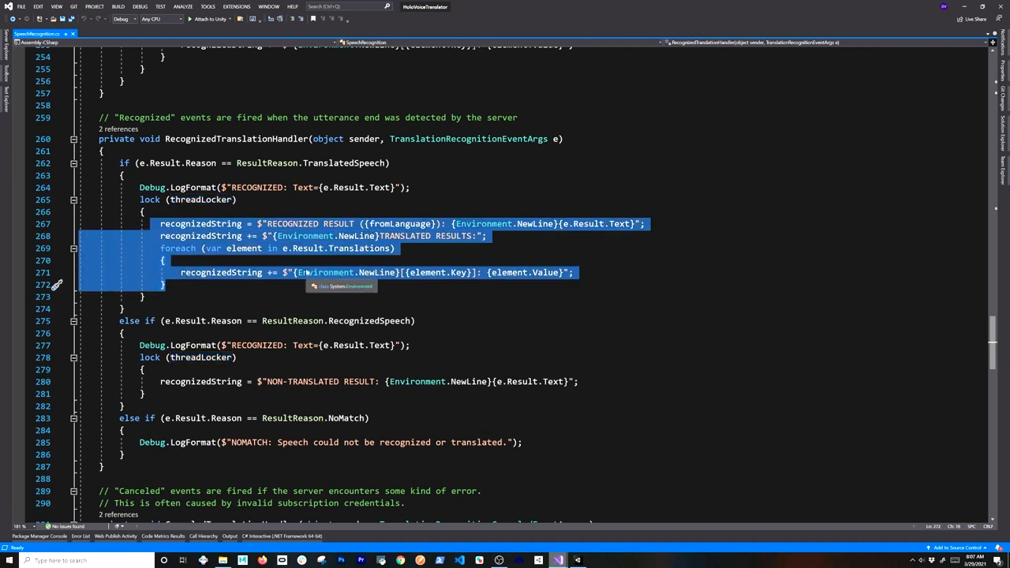
scroll("down", 3)
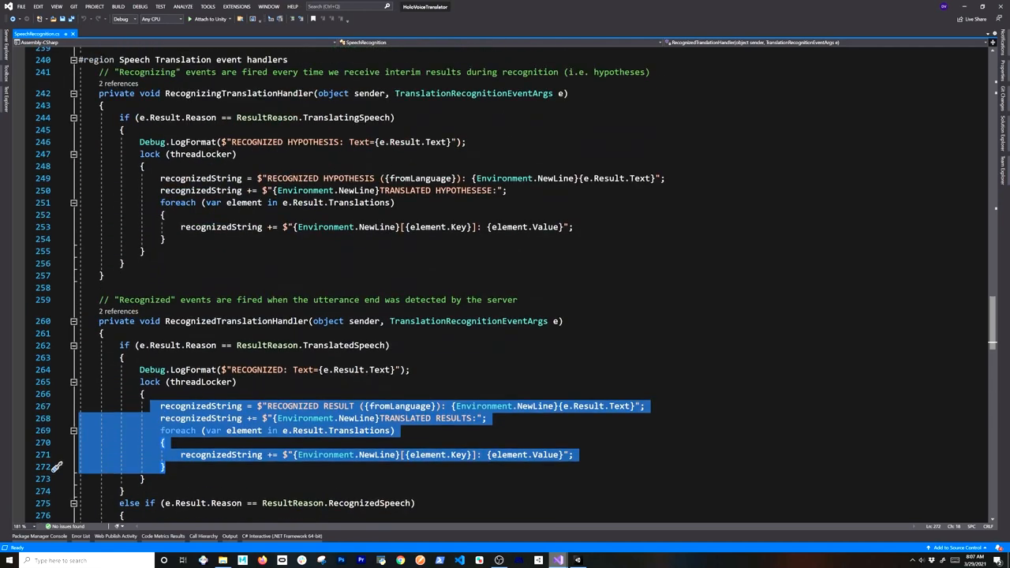
scroll("up", 3)
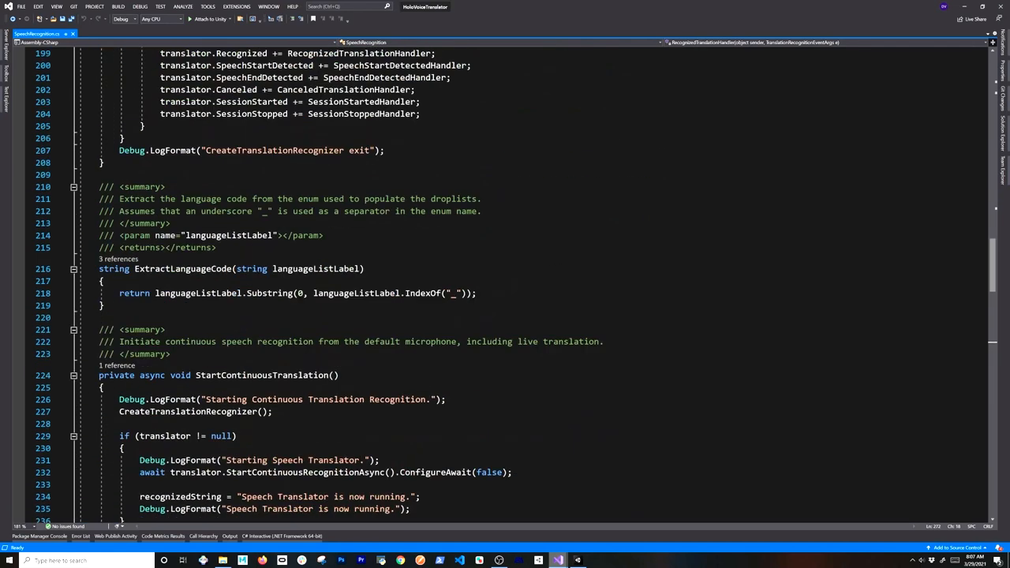
scroll("up", 3)
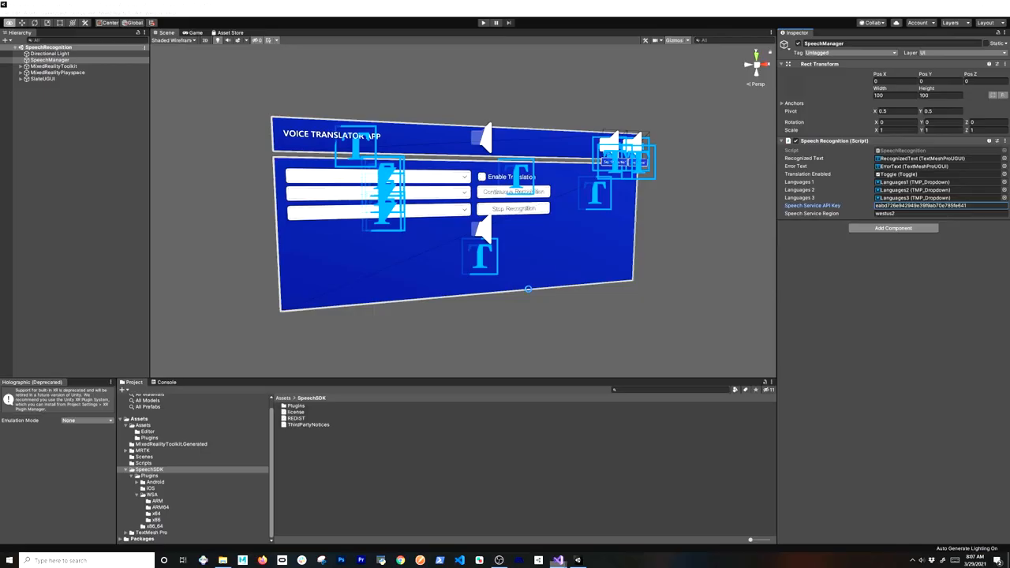
- Select StateUGUI in the Hierarchy to show its follow-me and radial-view components
left_click(43, 79)
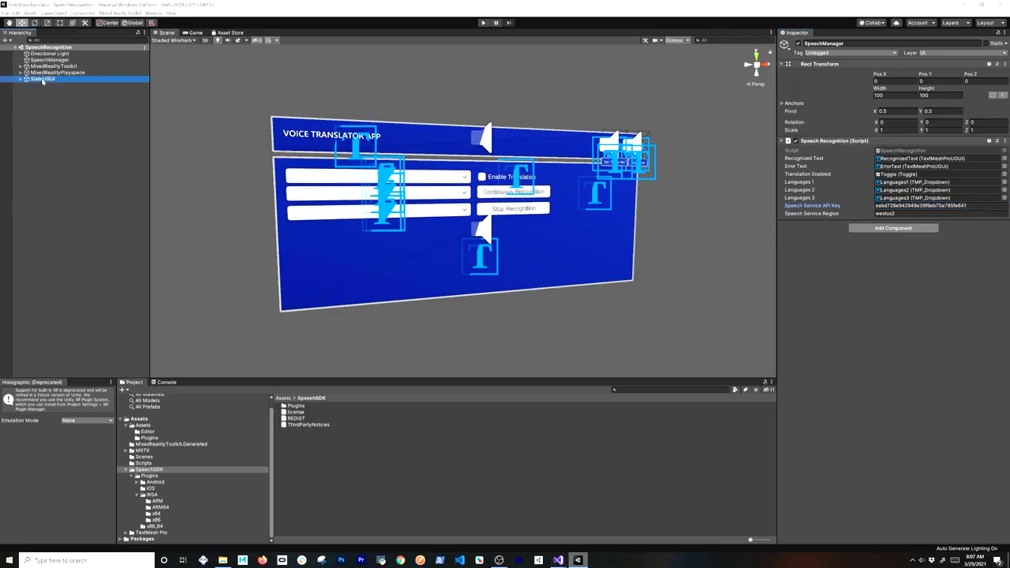
left_click(43, 79)
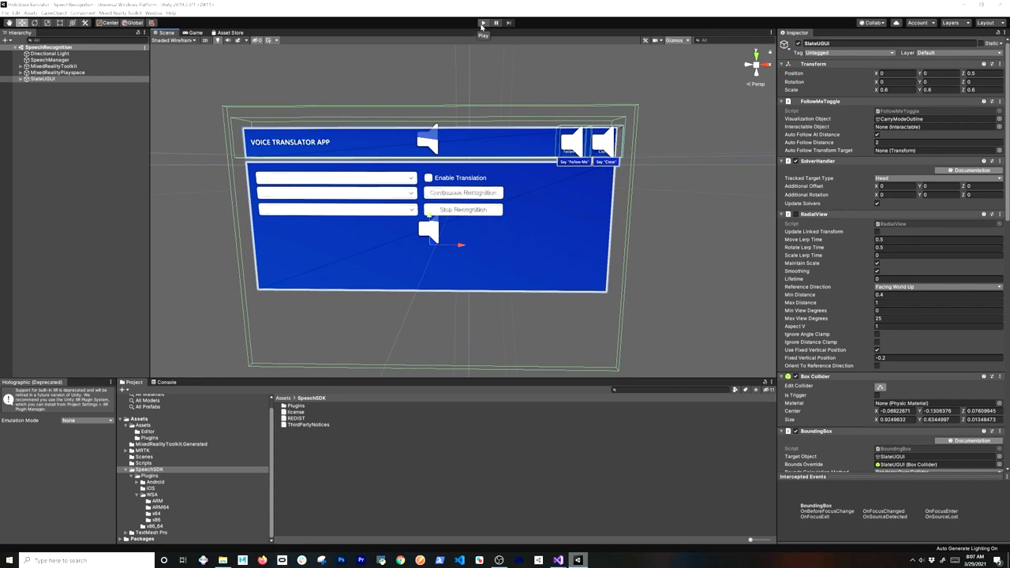
- Play the scene and test Continuous Recognition on the translator panel
left_click(482, 23)
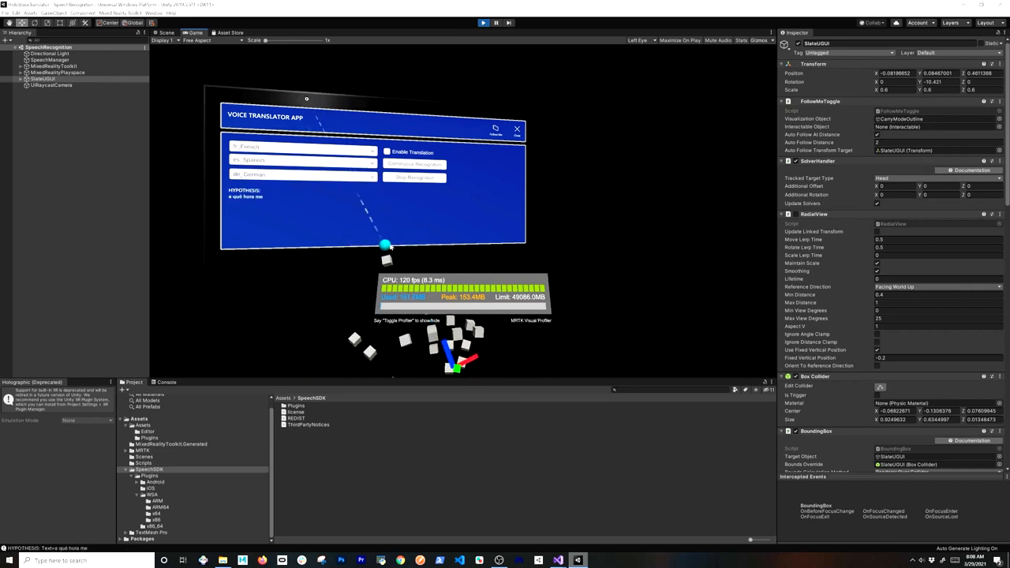
left_click(302, 146)
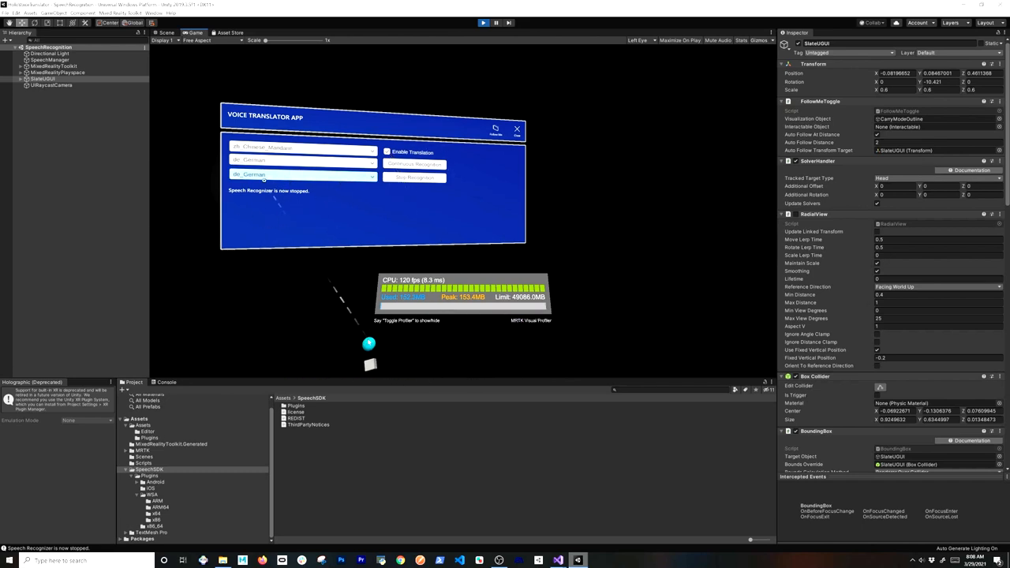
- Choose a different third target language, watch Spanish translated live, then exit Play mode
left_click(304, 174)
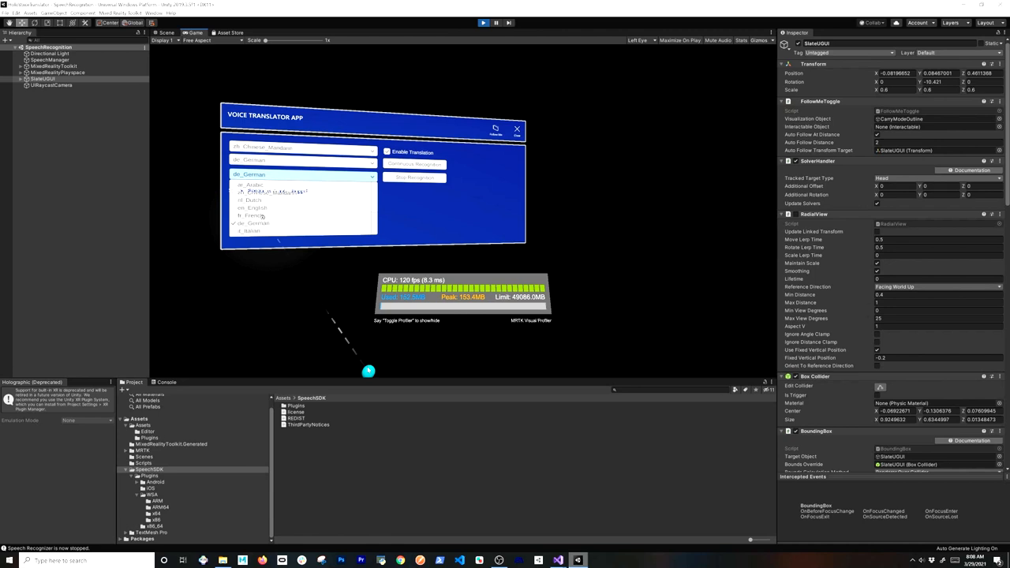
left_click(253, 215)
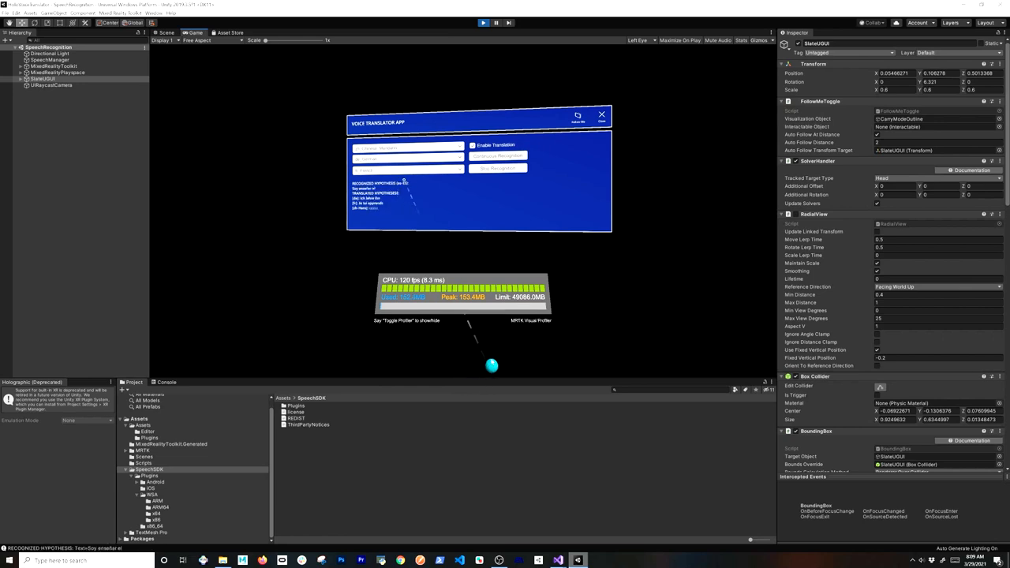
left_click(167, 32)
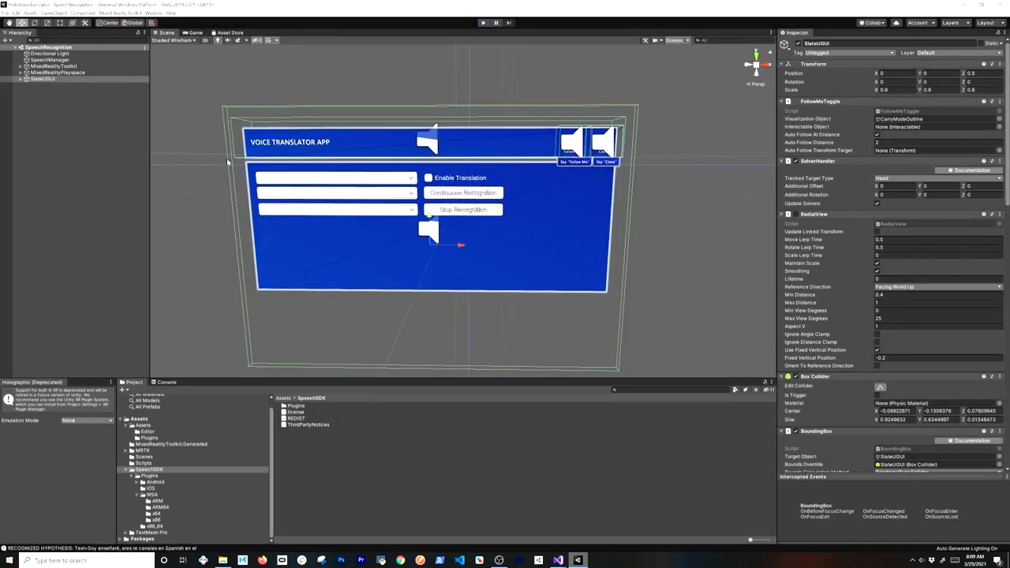
left_click(50, 59)
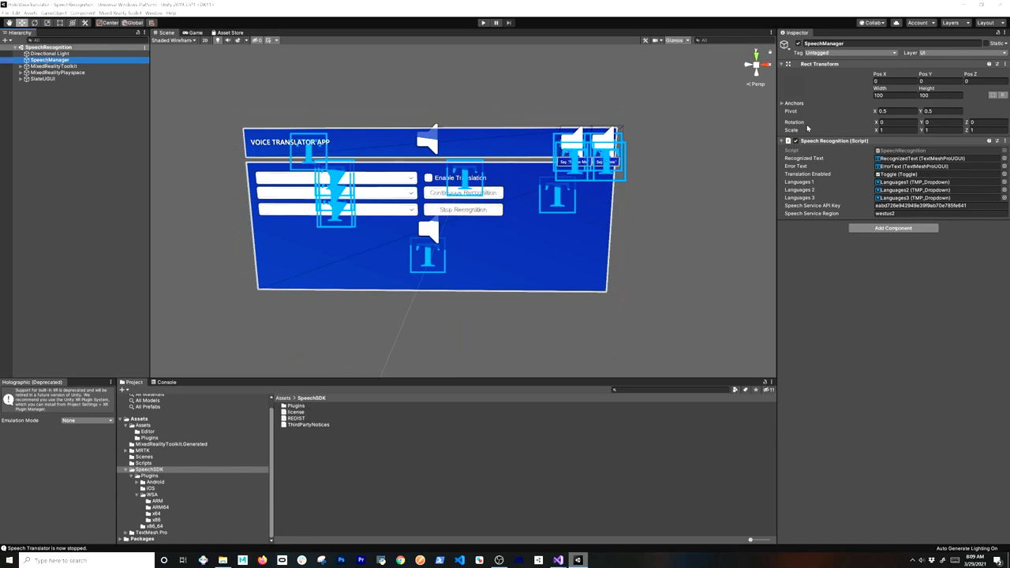
left_click(54, 66)
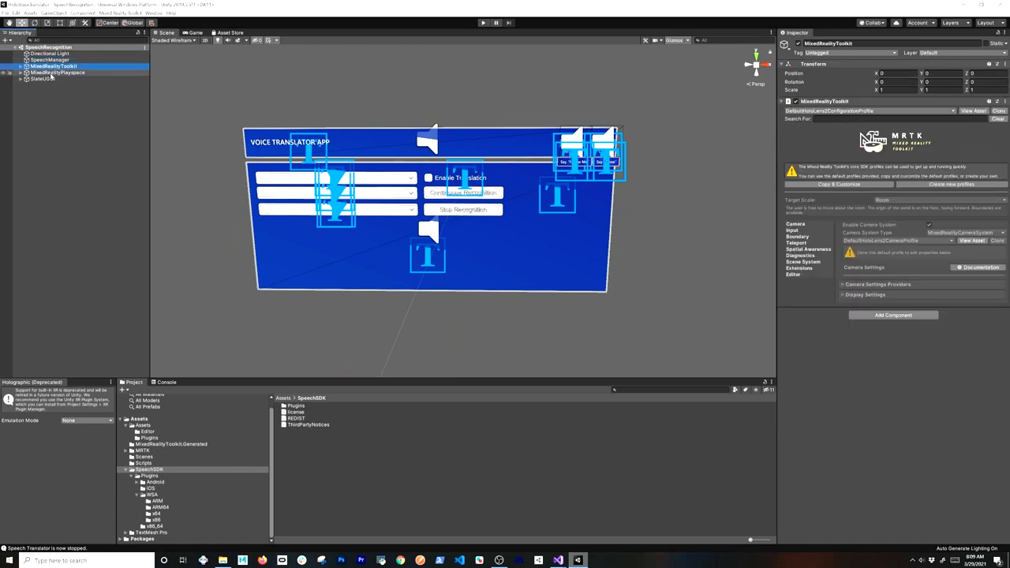
left_click(58, 73)
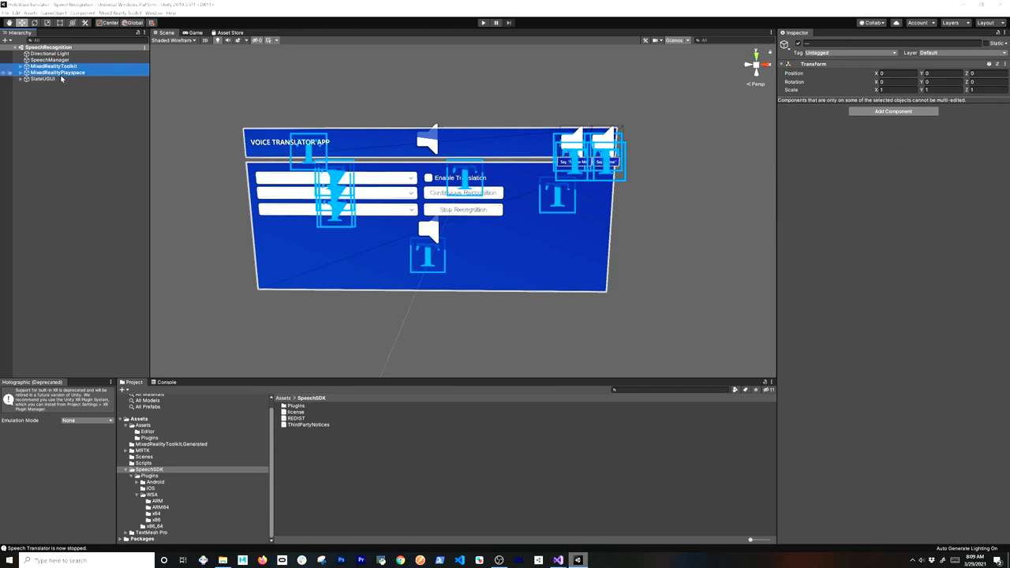
left_click(44, 79)
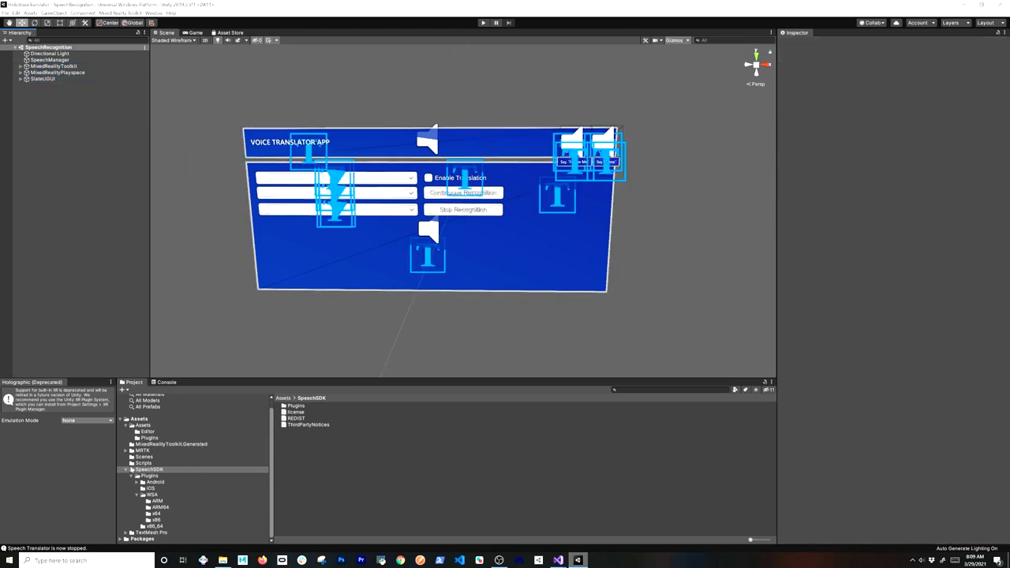
- Collapse the SpeechSDK folder tree in the Project window
left_click(126, 478)
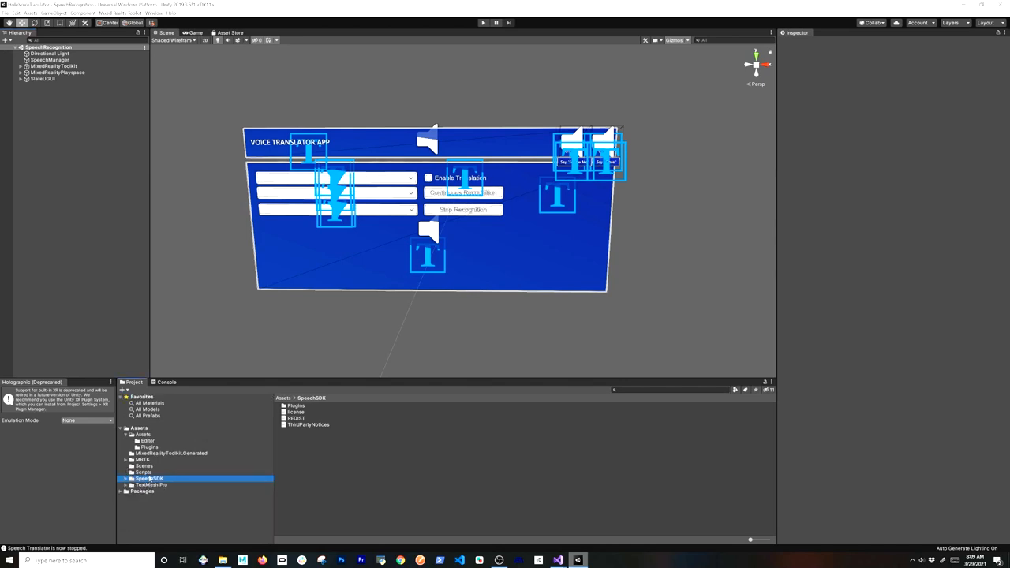
mouse_move(150, 484)
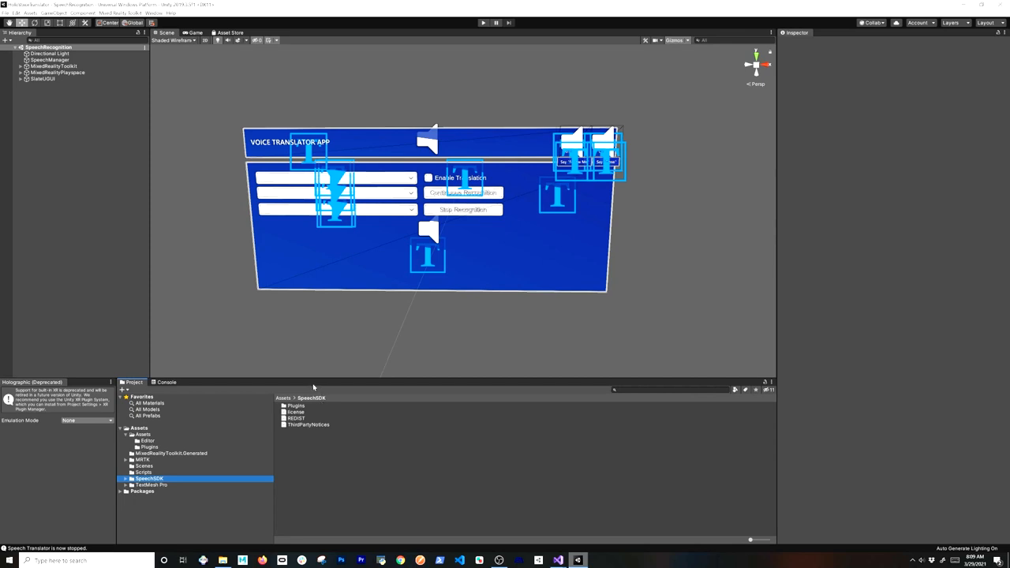
mouse_move(455, 464)
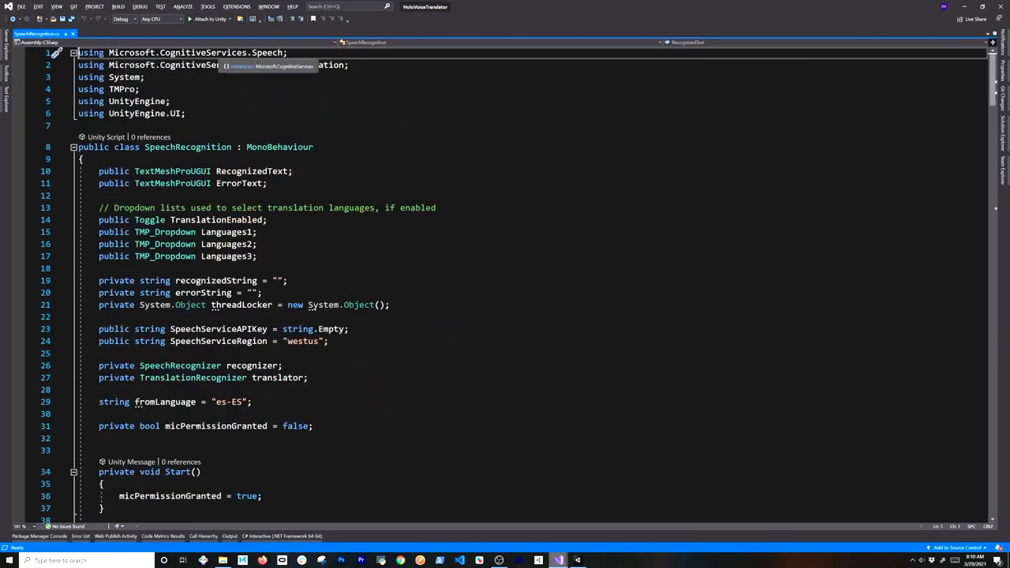
- Review the SpeechServiceAPIKey and SpeechServiceRegion fields, then return to Unity
type(".")
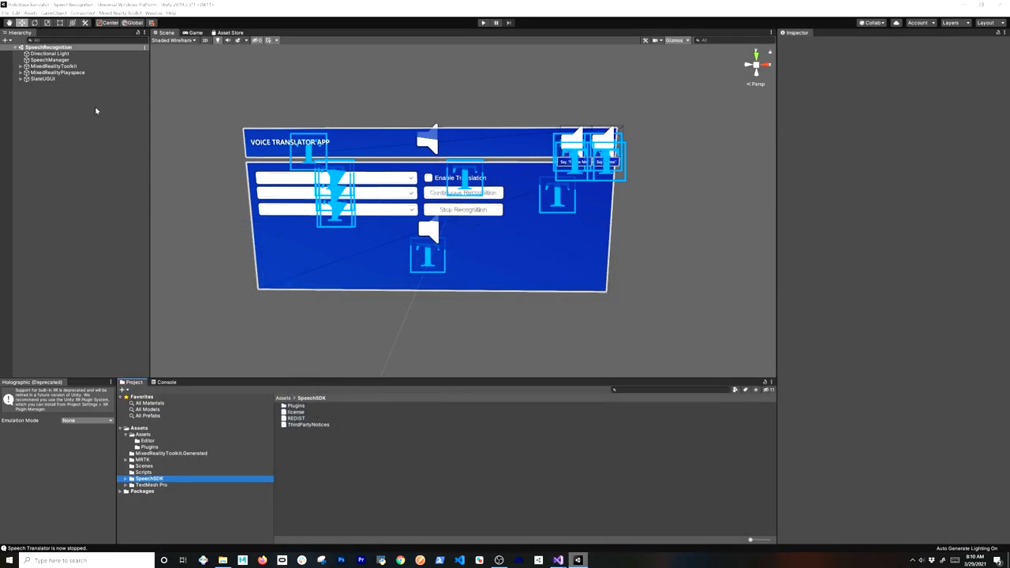
- Inspect MixedRealityPlayspace, then switch to the portal.azure.com browser tab
left_click(57, 72)
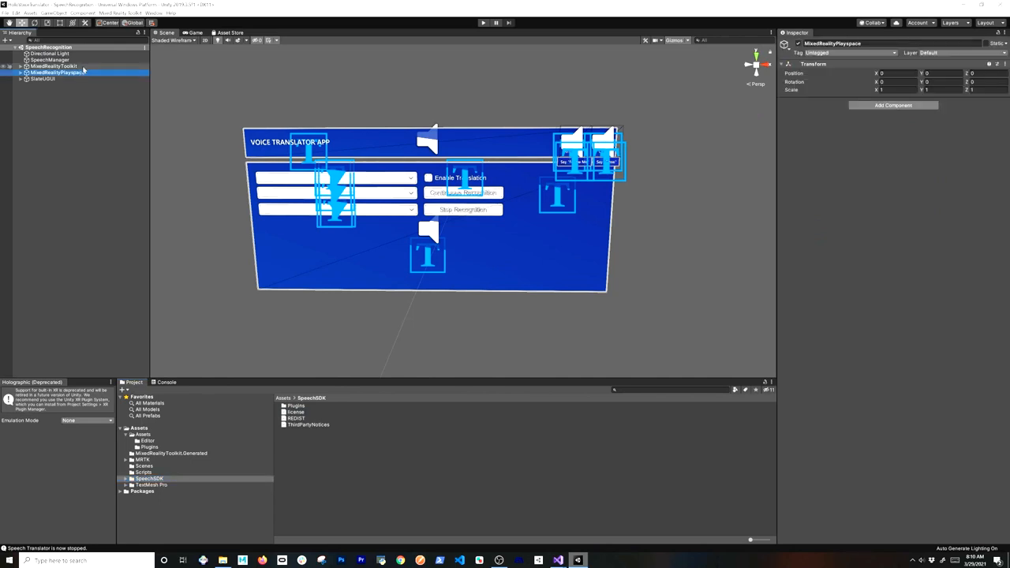
left_click(50, 59)
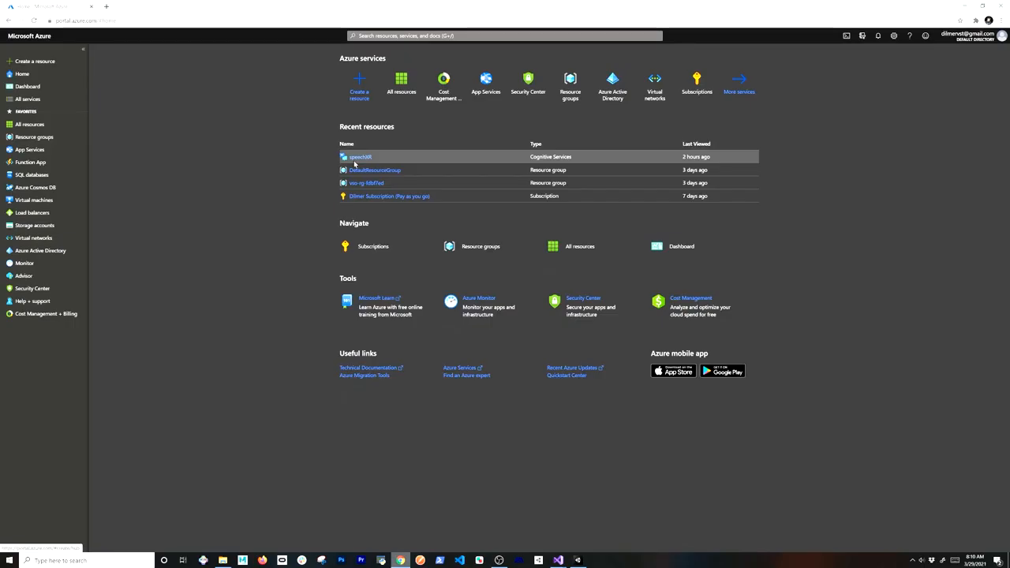
- Open the speechXR resource's Overview blade from Recent resources
left_click(362, 157)
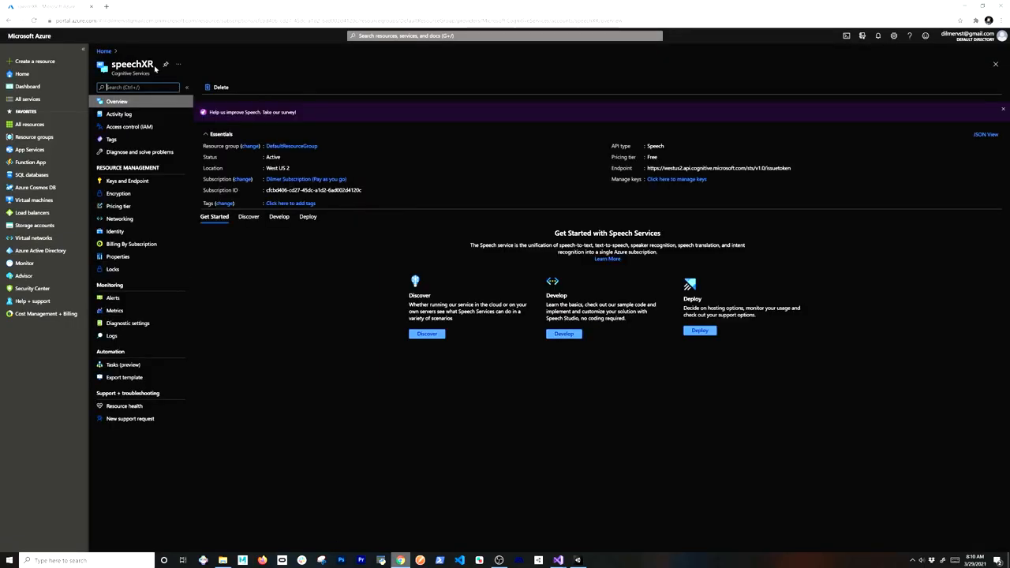
mouse_move(171, 105)
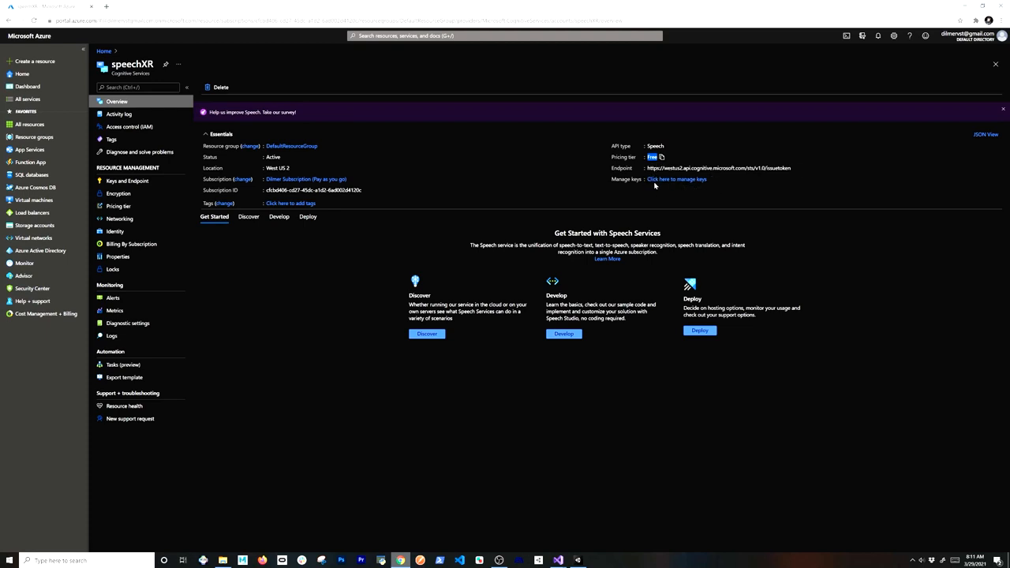
- Reveal the speechXR access keys and westus2 region under Keys and Endpoint, then return to Overview
left_click(127, 181)
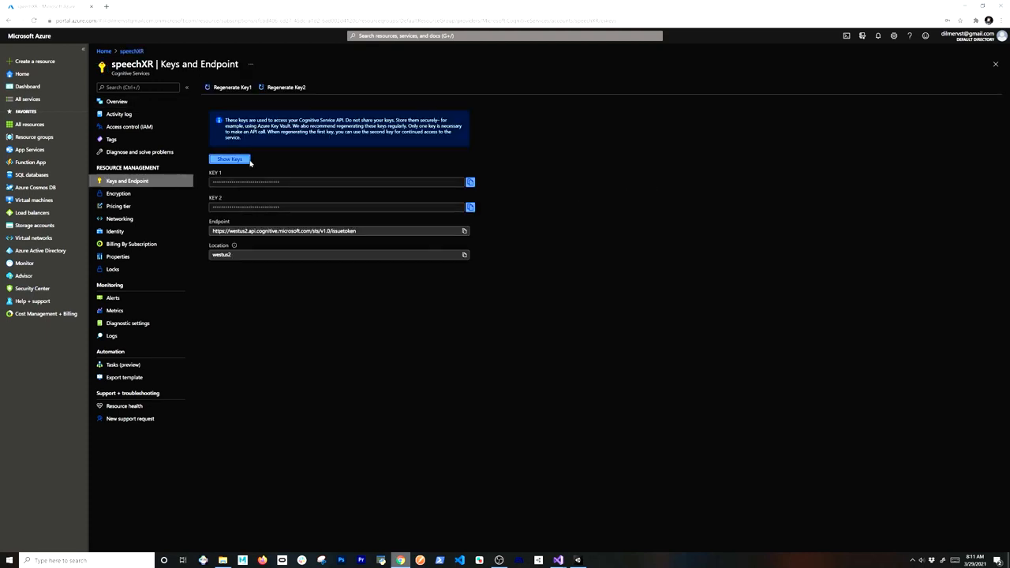
left_click(229, 158)
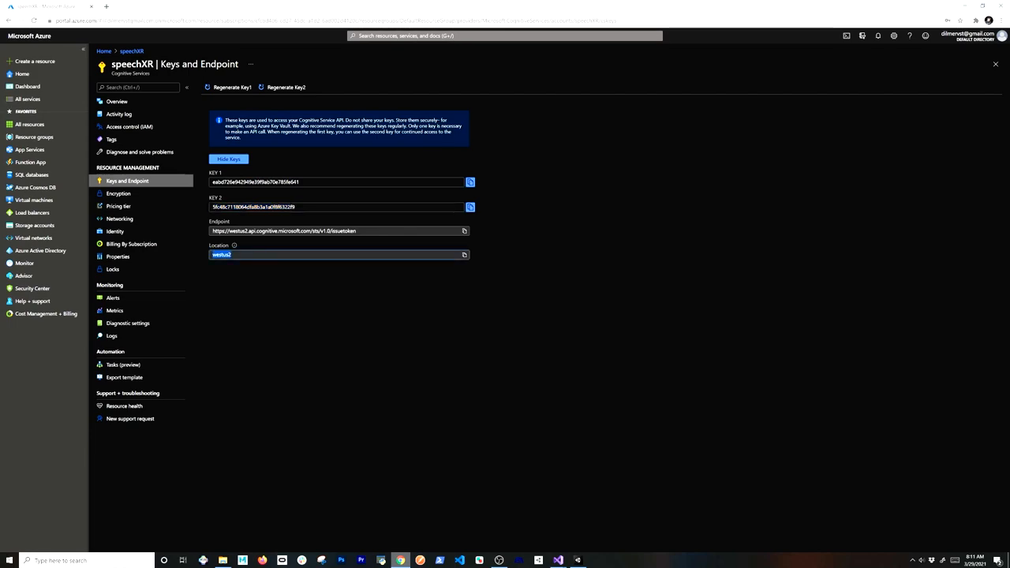
mouse_move(265, 267)
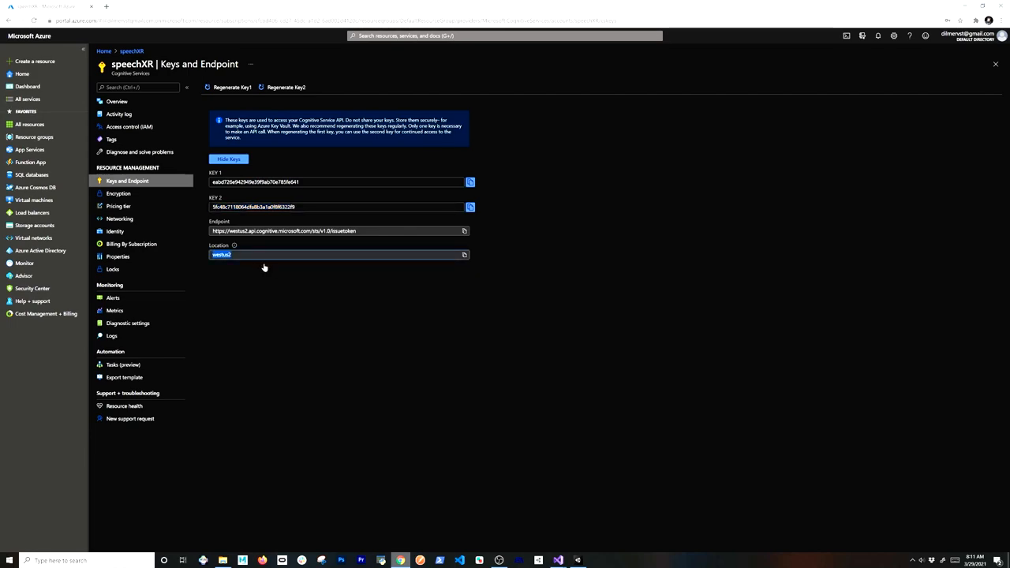
left_click(577, 560)
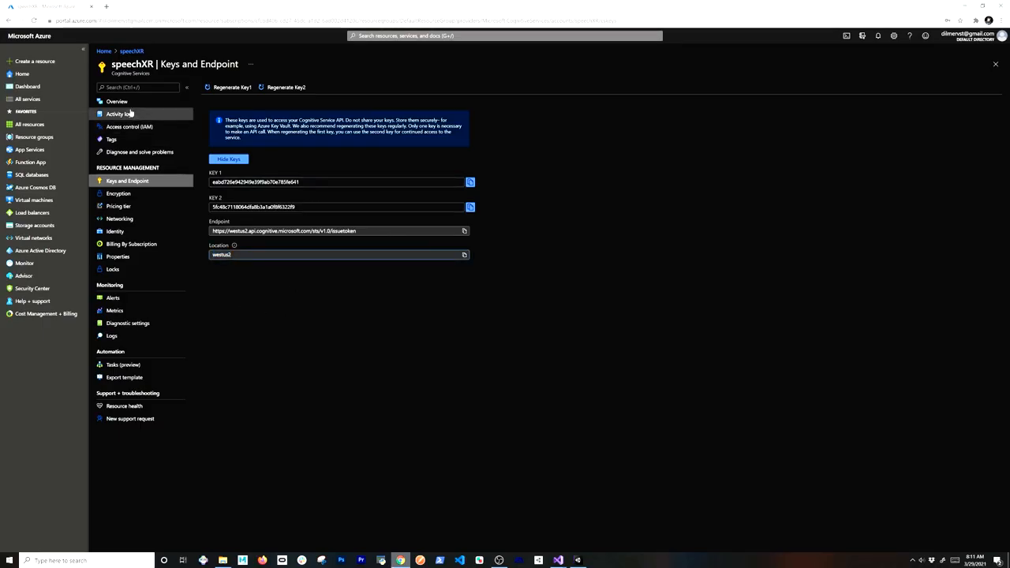
left_click(116, 101)
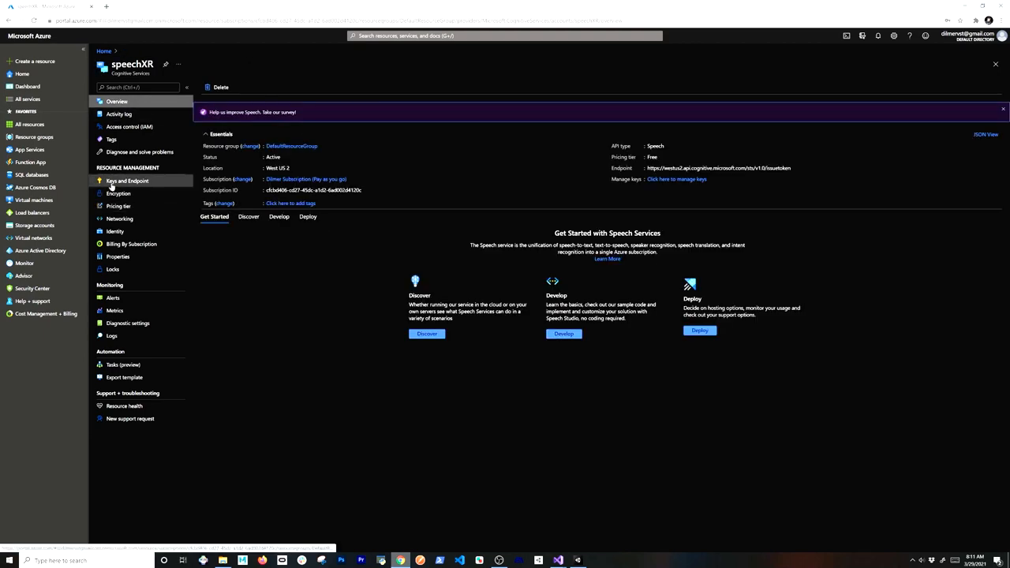
mouse_move(131, 244)
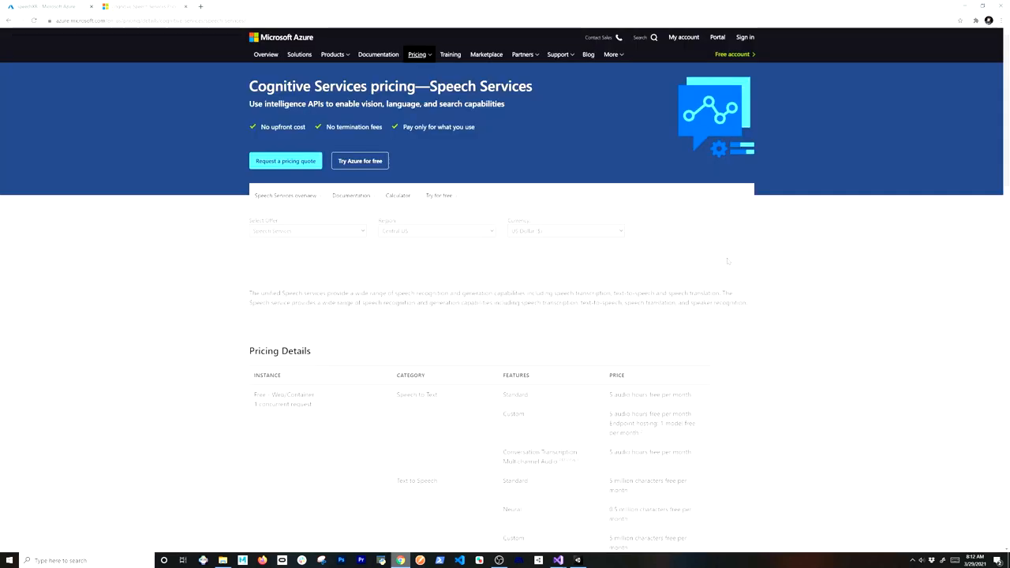
scroll("down", 3)
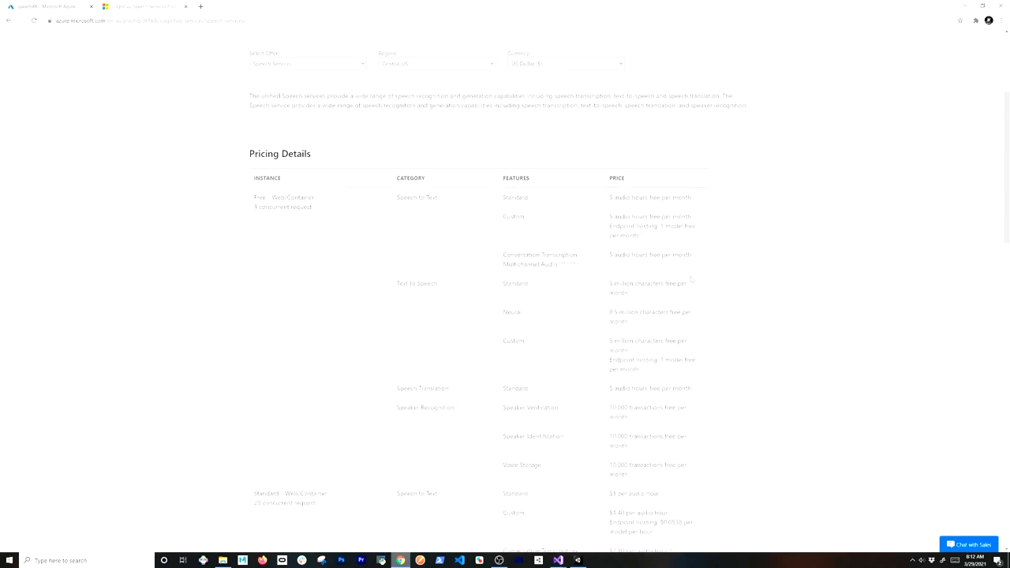
left_click_drag(251, 197, 290, 207)
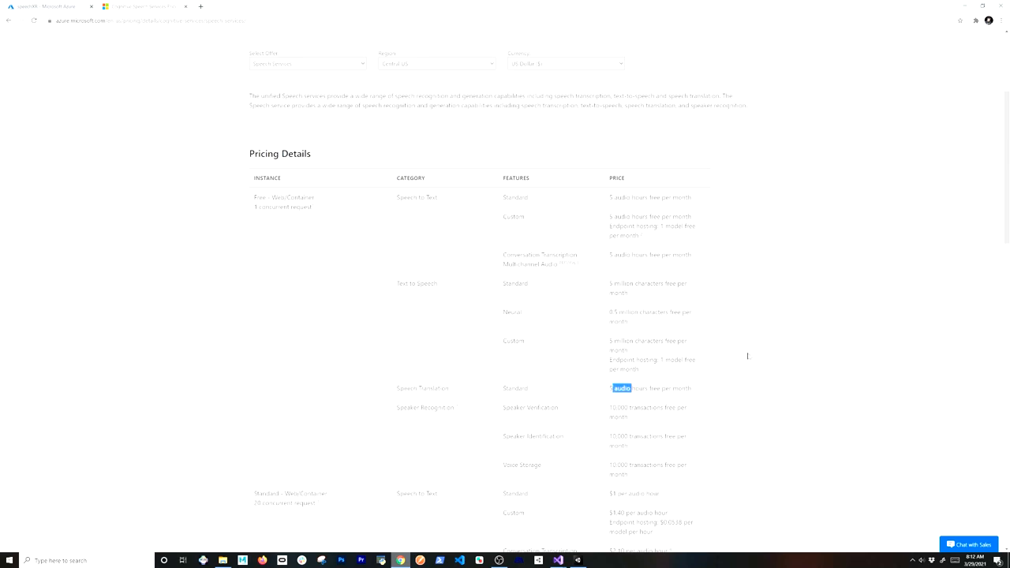
scroll("down", 3)
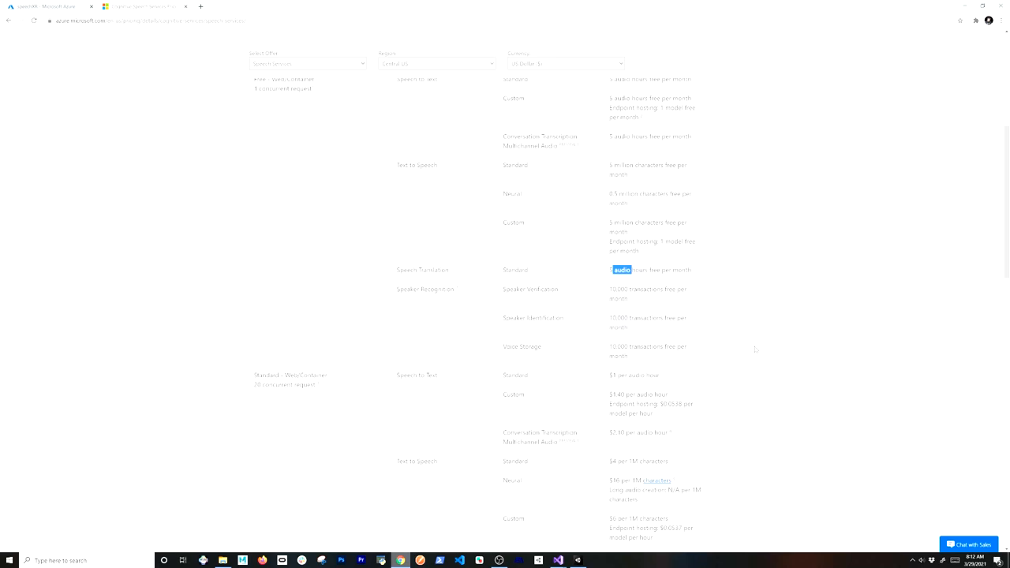
scroll("down", 3)
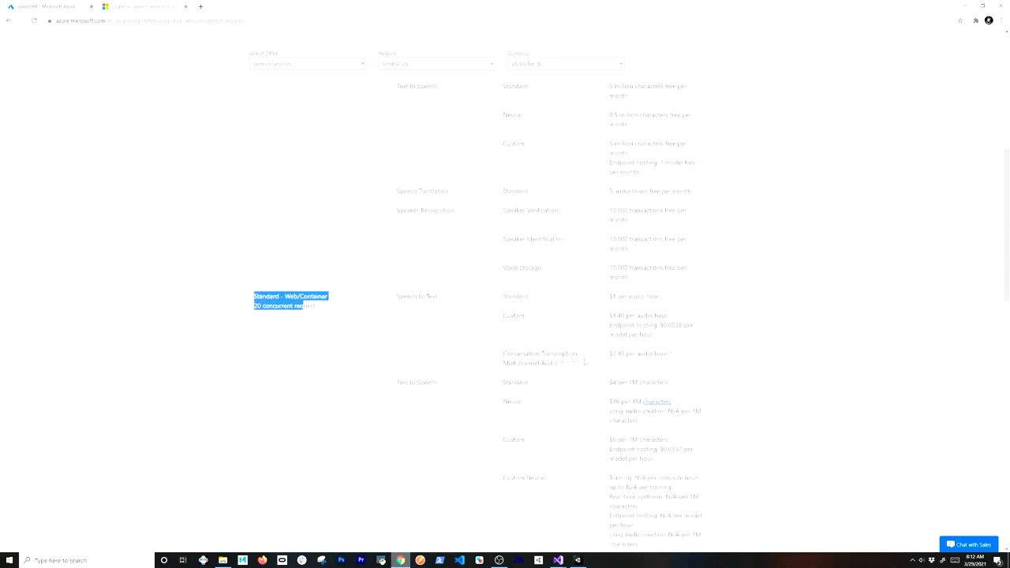
scroll("down", 3)
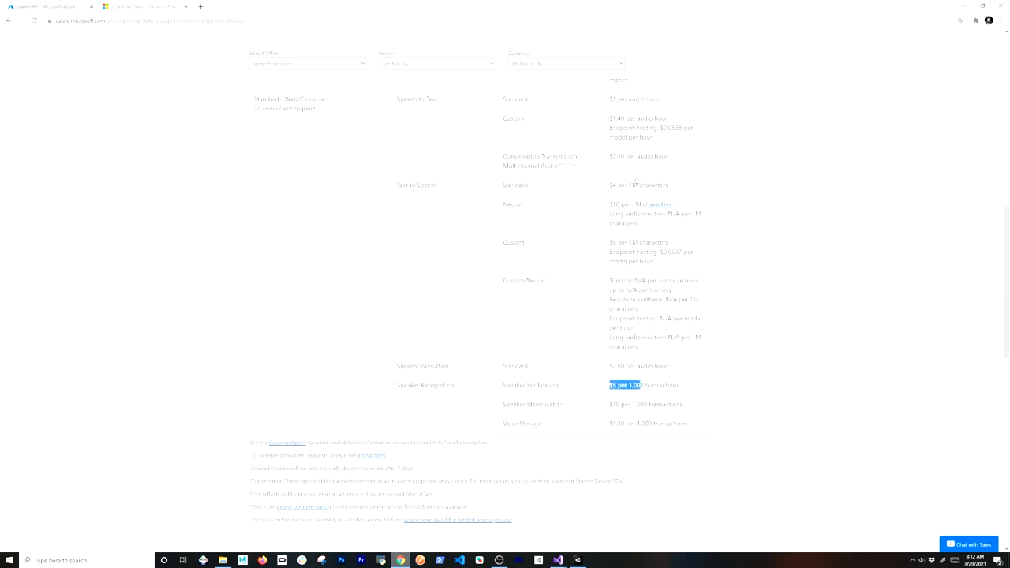
scroll("down", 3)
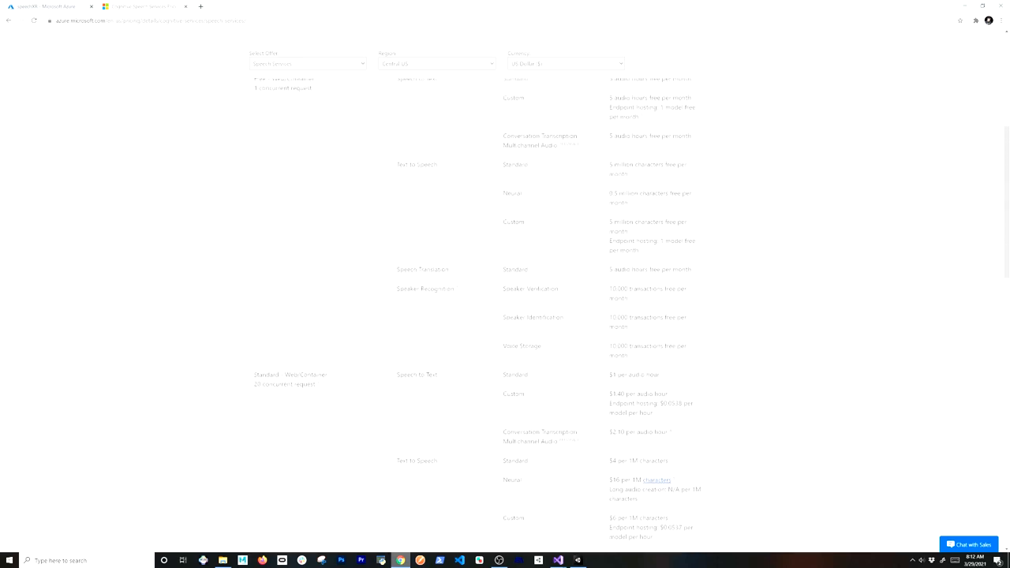
scroll("up", 3)
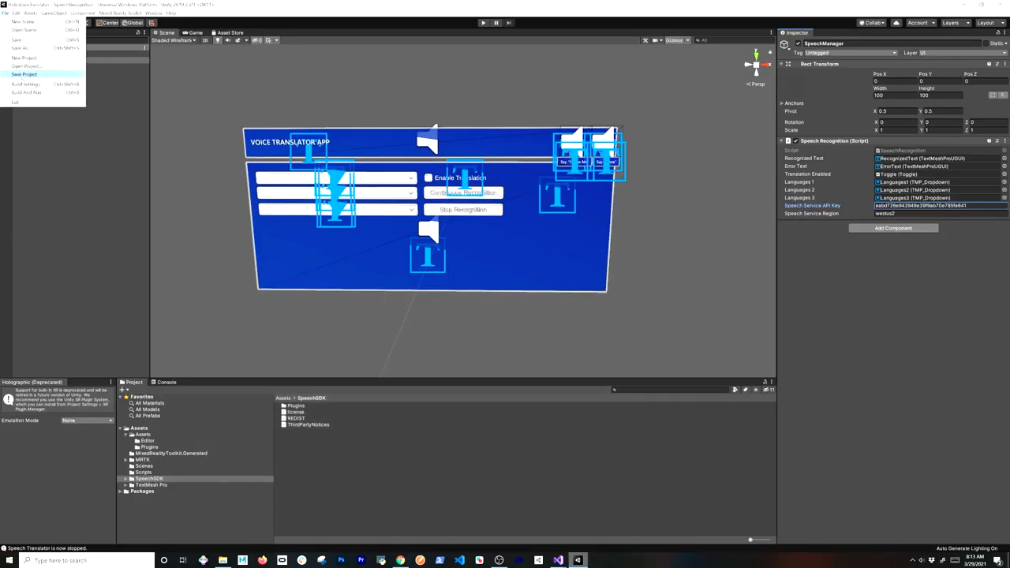
- Check InternetClient, Microphone and SpatialPerception in the UWP Publishing Settings capabilities list
left_click(25, 84)
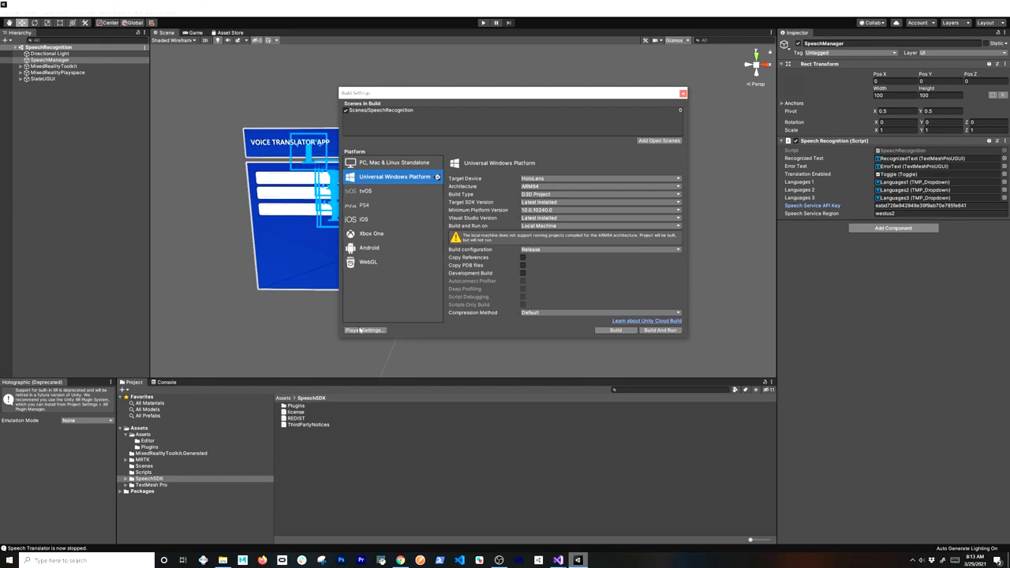
left_click(364, 330)
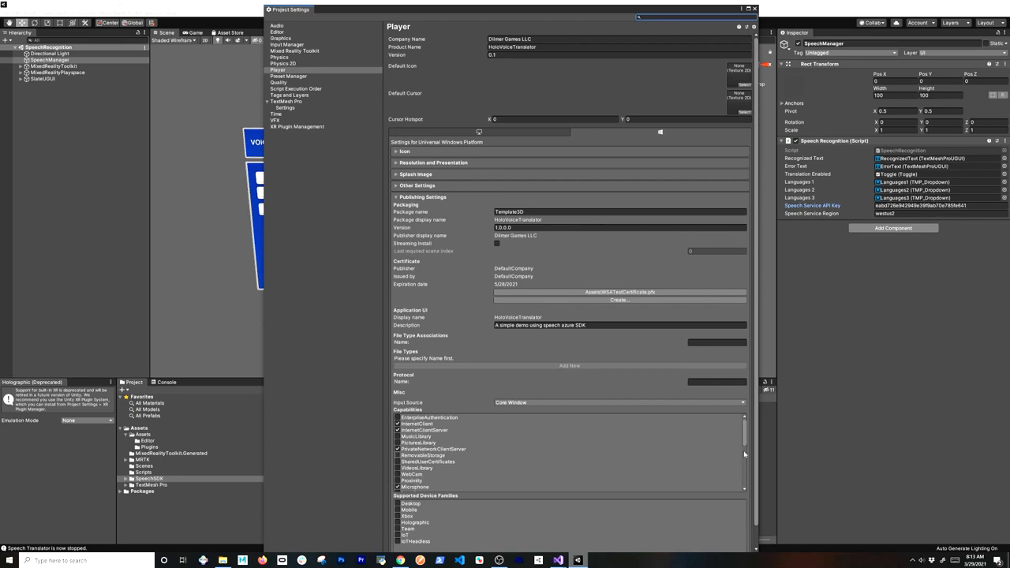
scroll("down", 3)
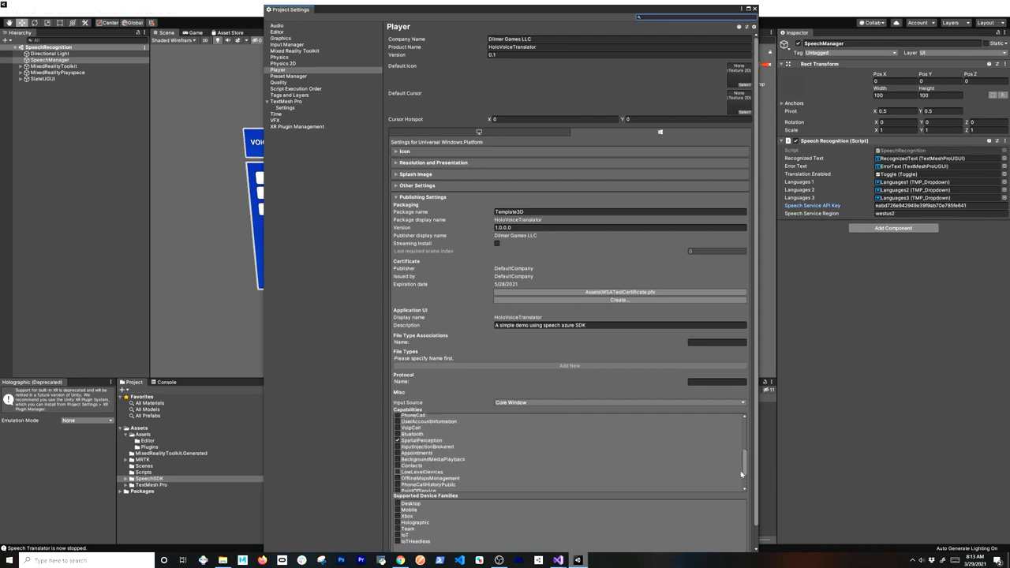
scroll("down", 3)
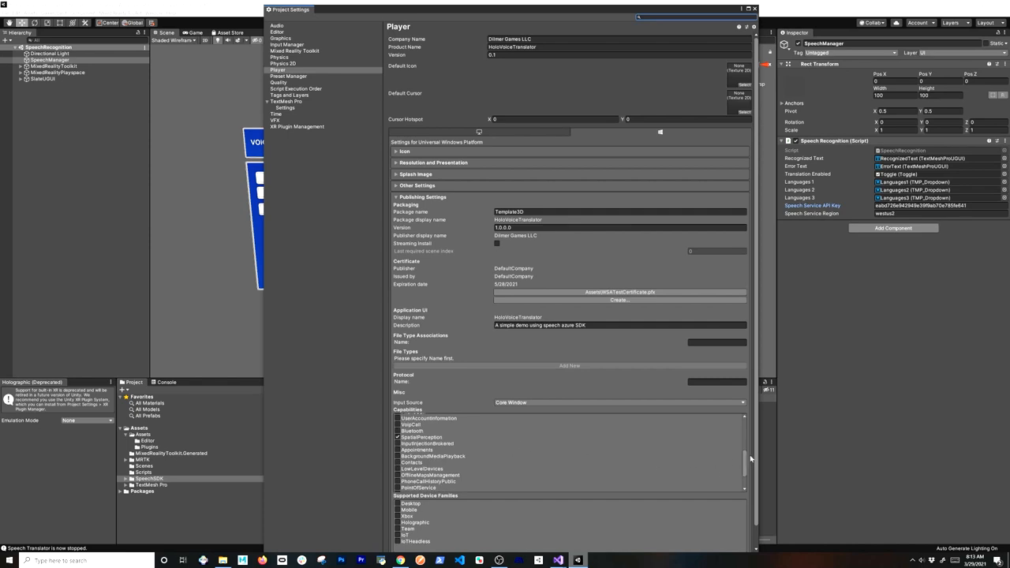
scroll("down", 3)
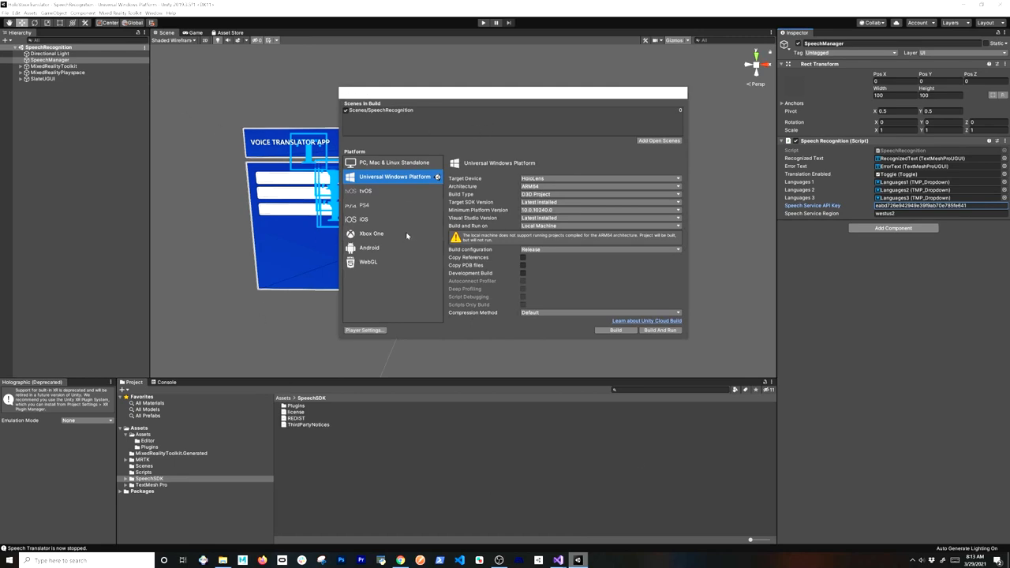
mouse_move(377, 304)
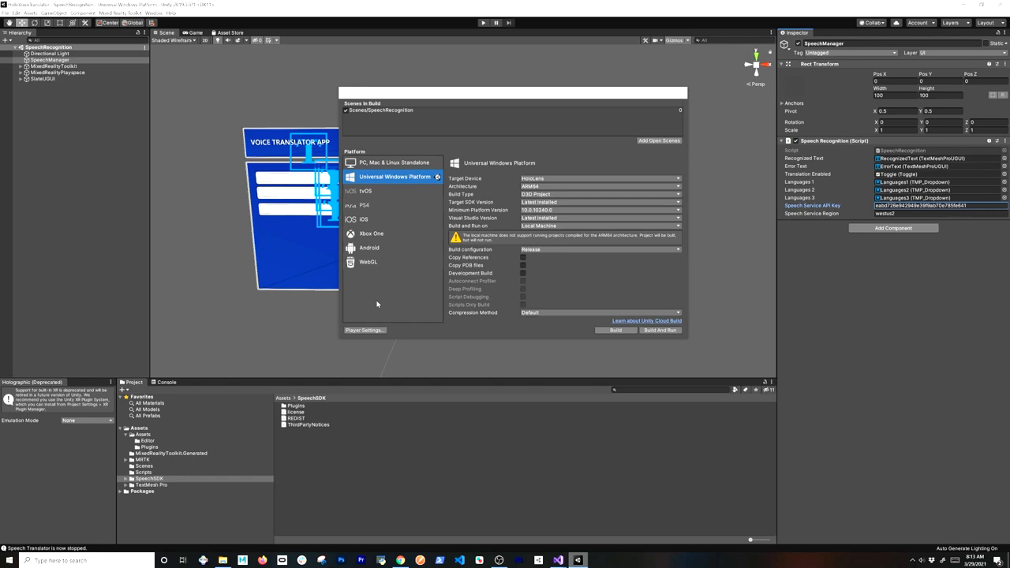
mouse_move(647, 133)
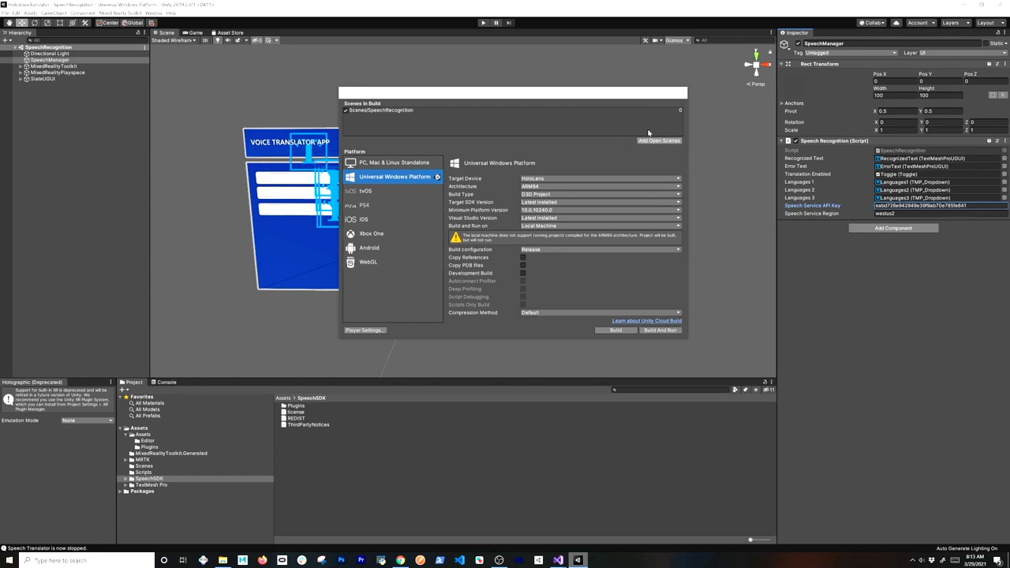